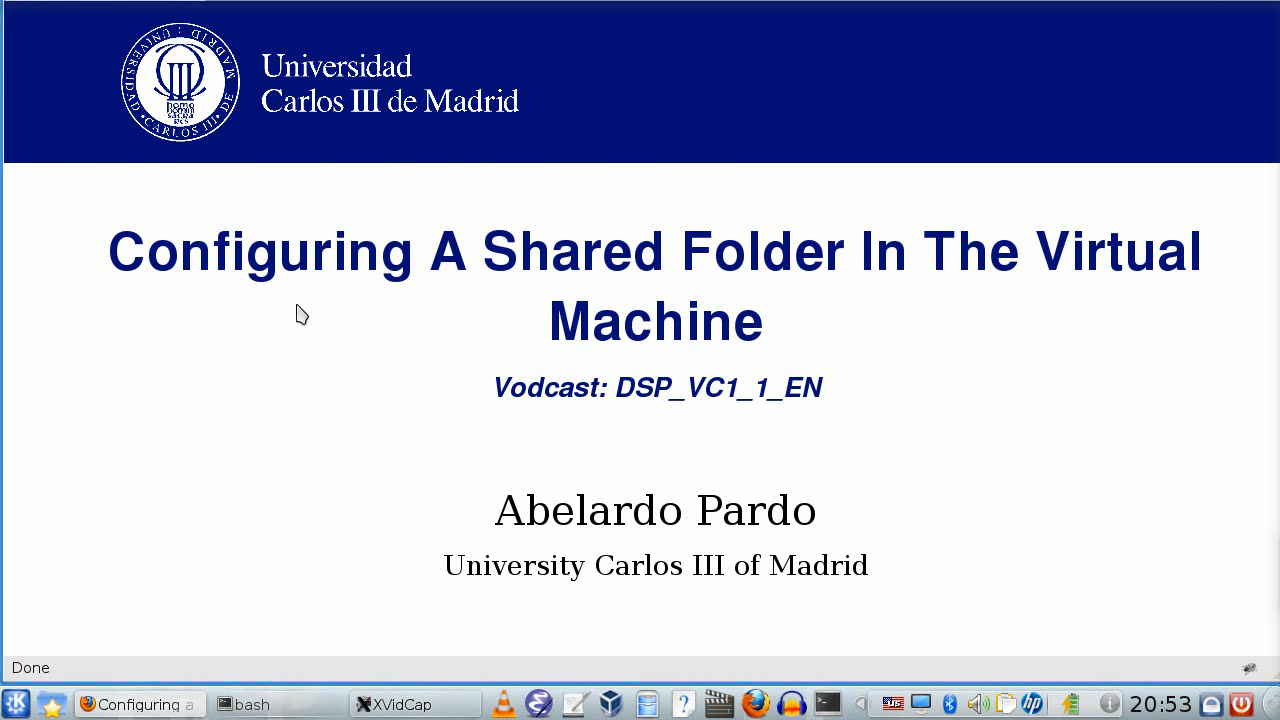
mouse_move(774, 352)
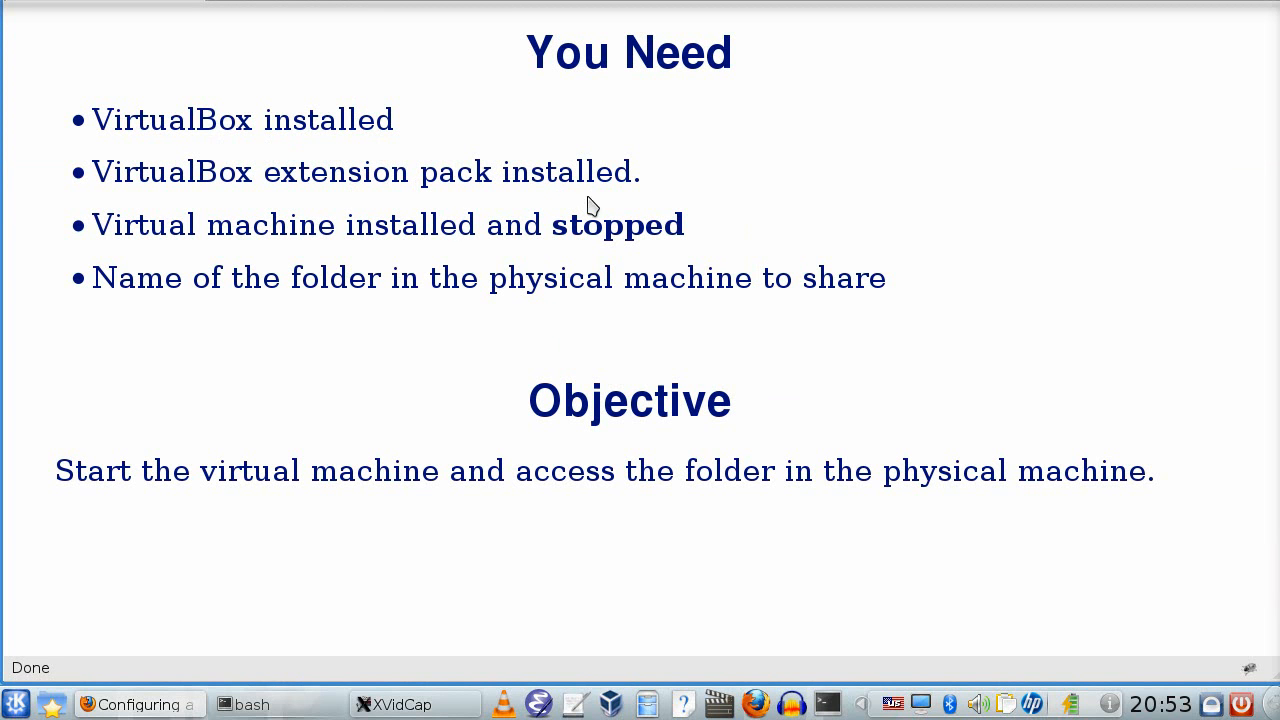
mouse_move(376, 304)
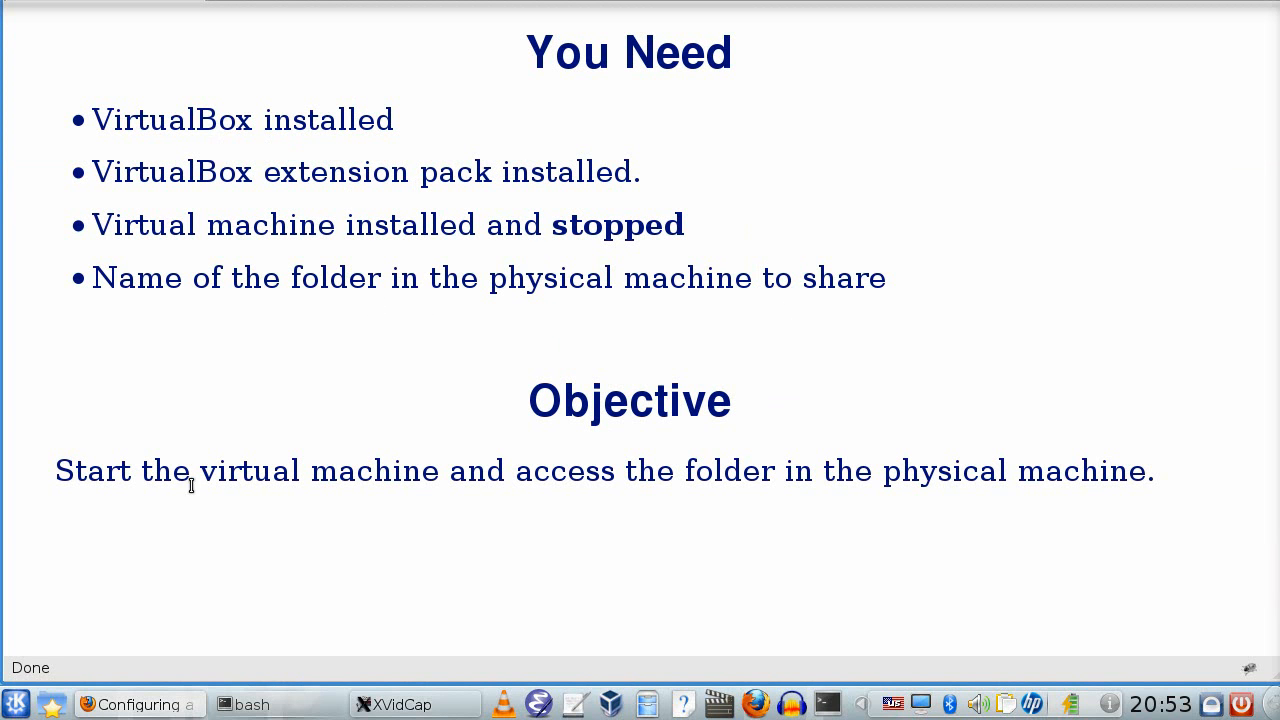
mouse_move(892, 544)
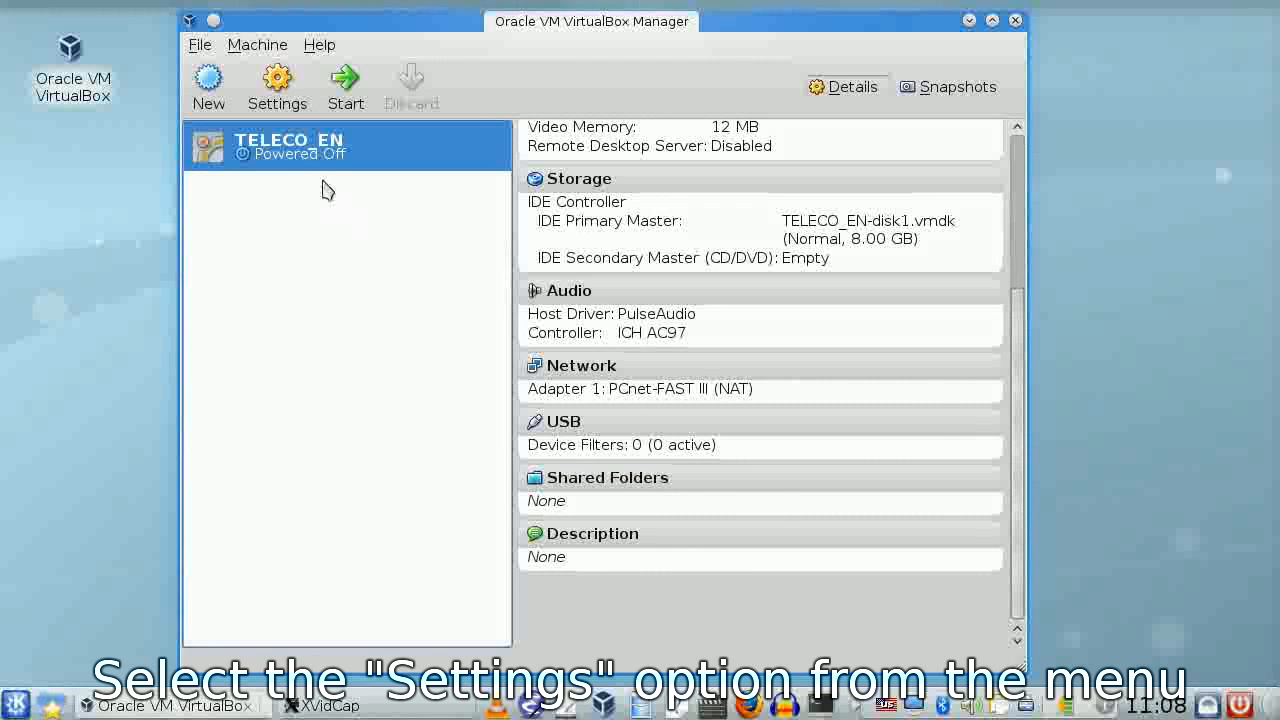
Bring up the Shared Folders page of the TELECO_EN settings.
left_click(276, 84)
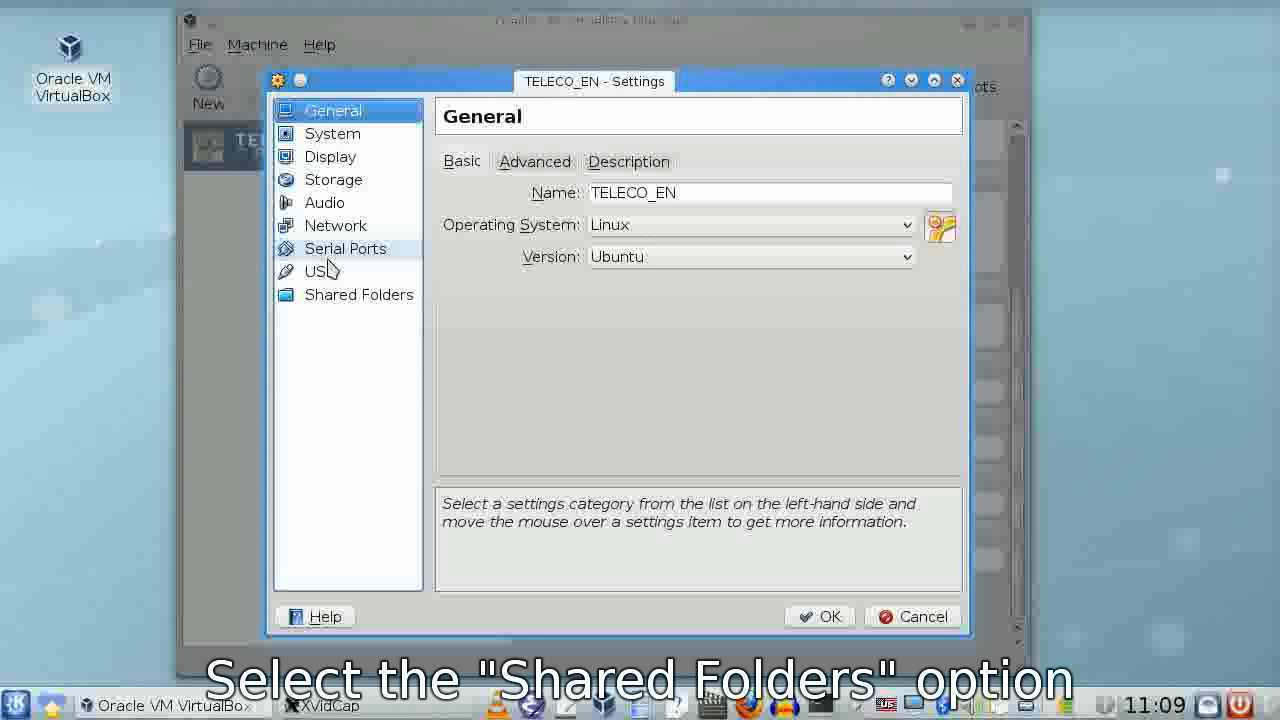
left_click(358, 294)
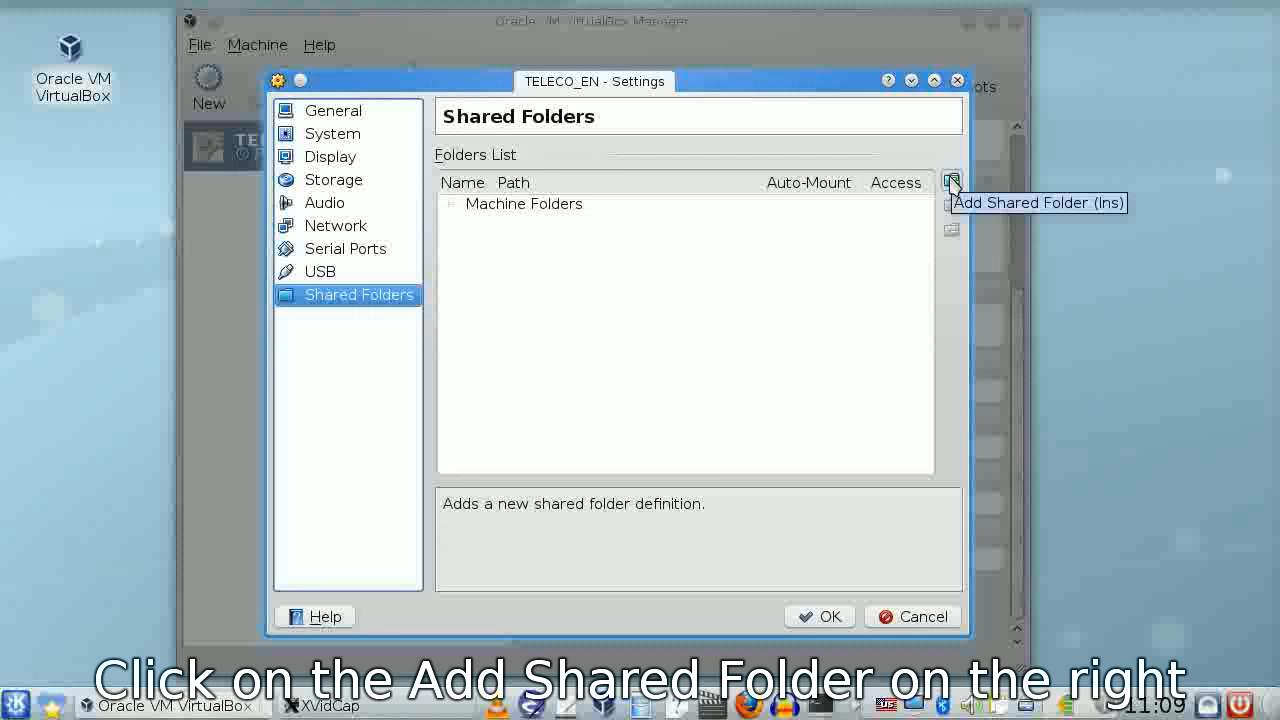
Add a shared folder pointing to /home/screencast and name it 'host'.
left_click(952, 182)
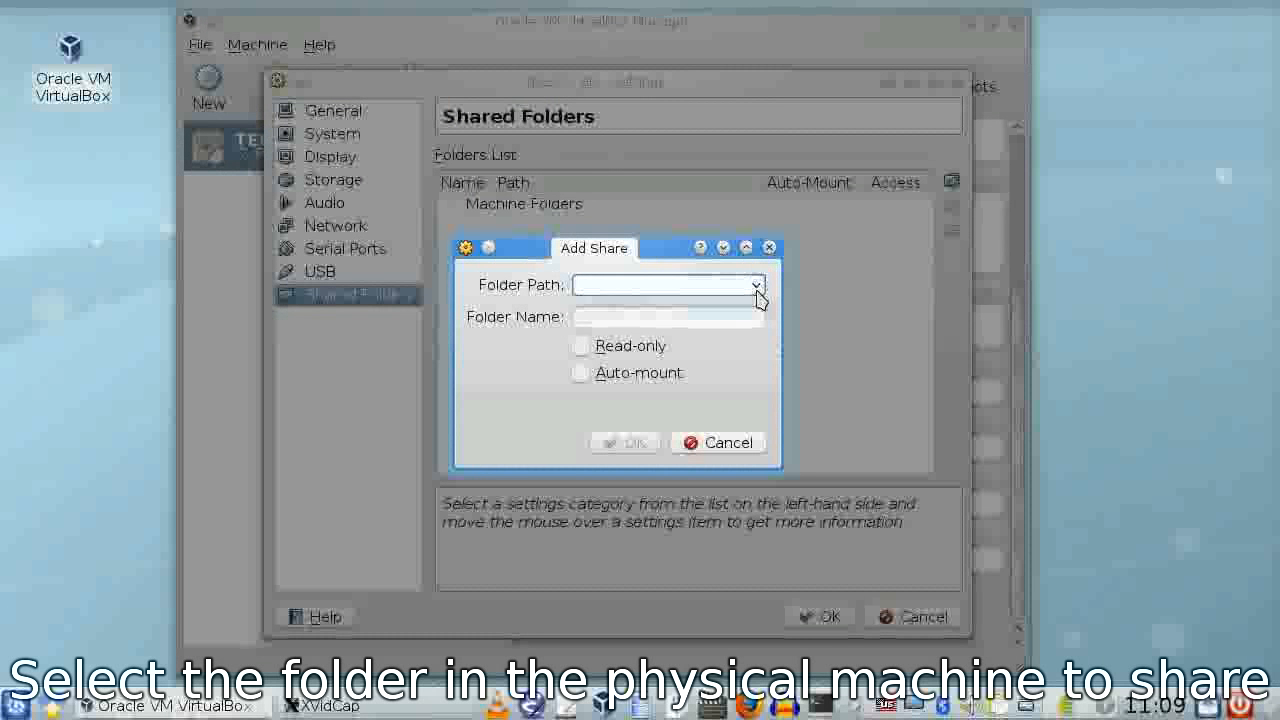
left_click(756, 284)
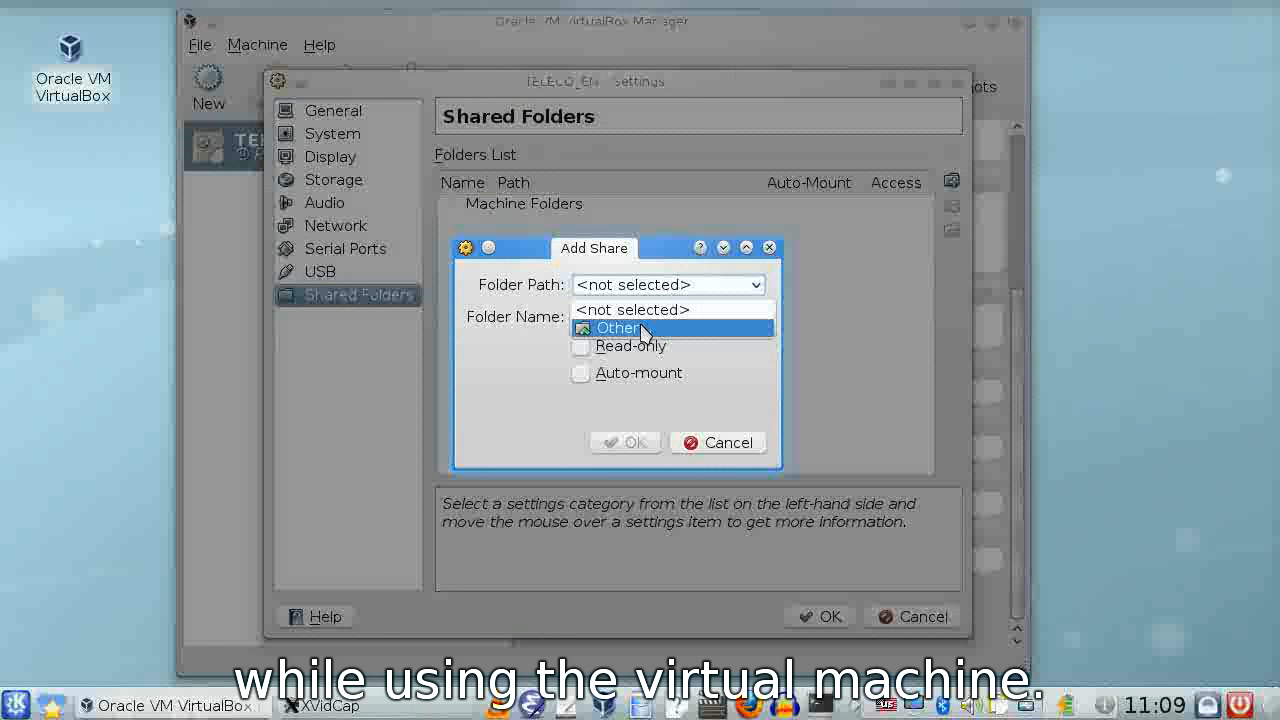
left_click(616, 328)
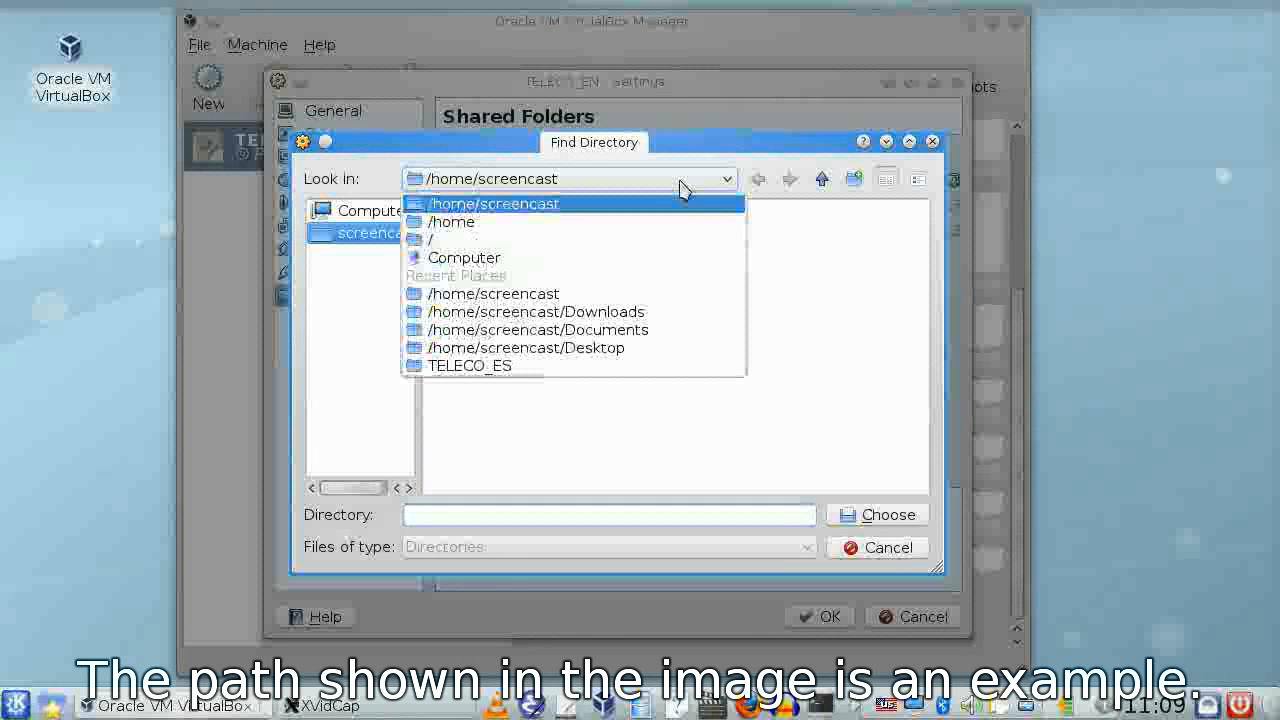
left_click(494, 204)
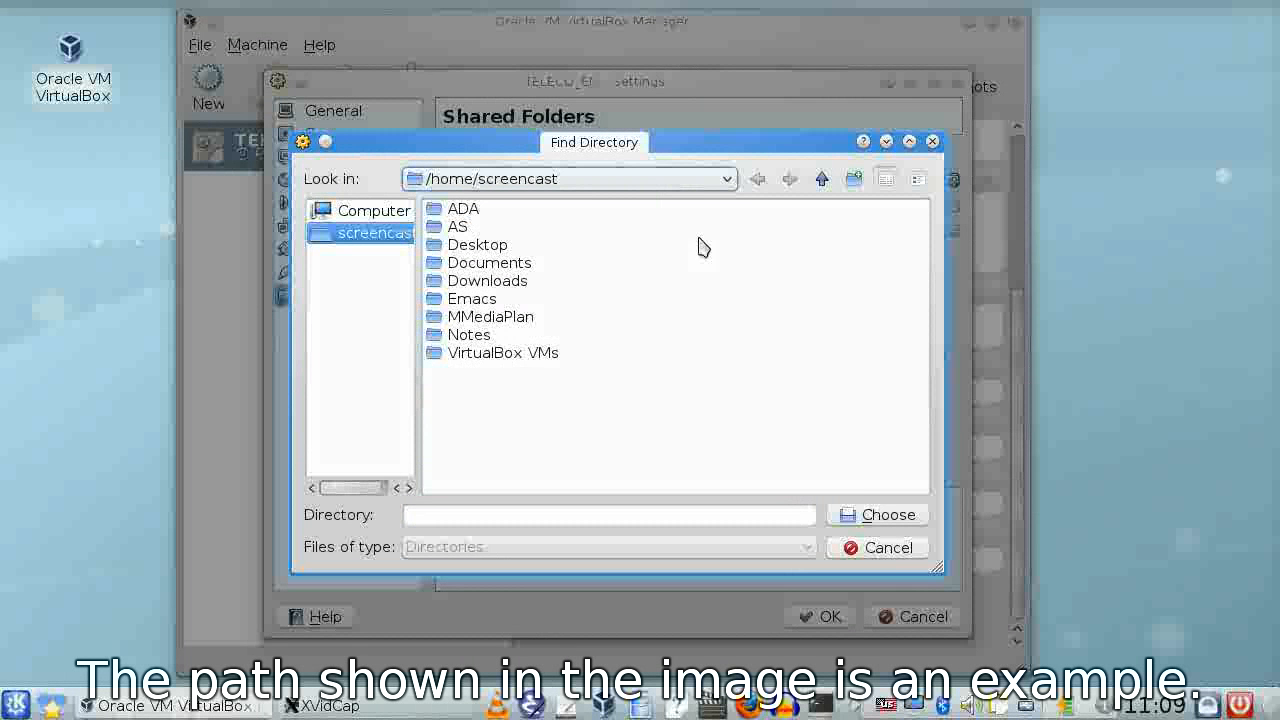
left_click(876, 514)
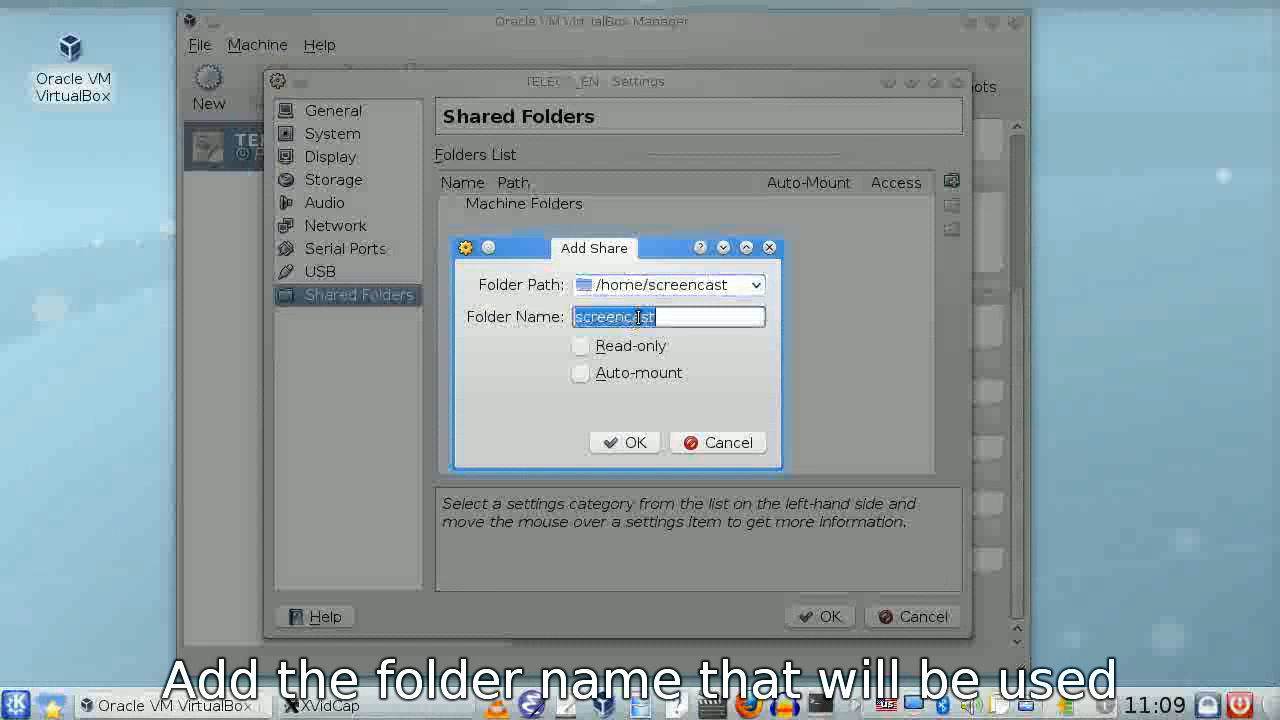
type("host")
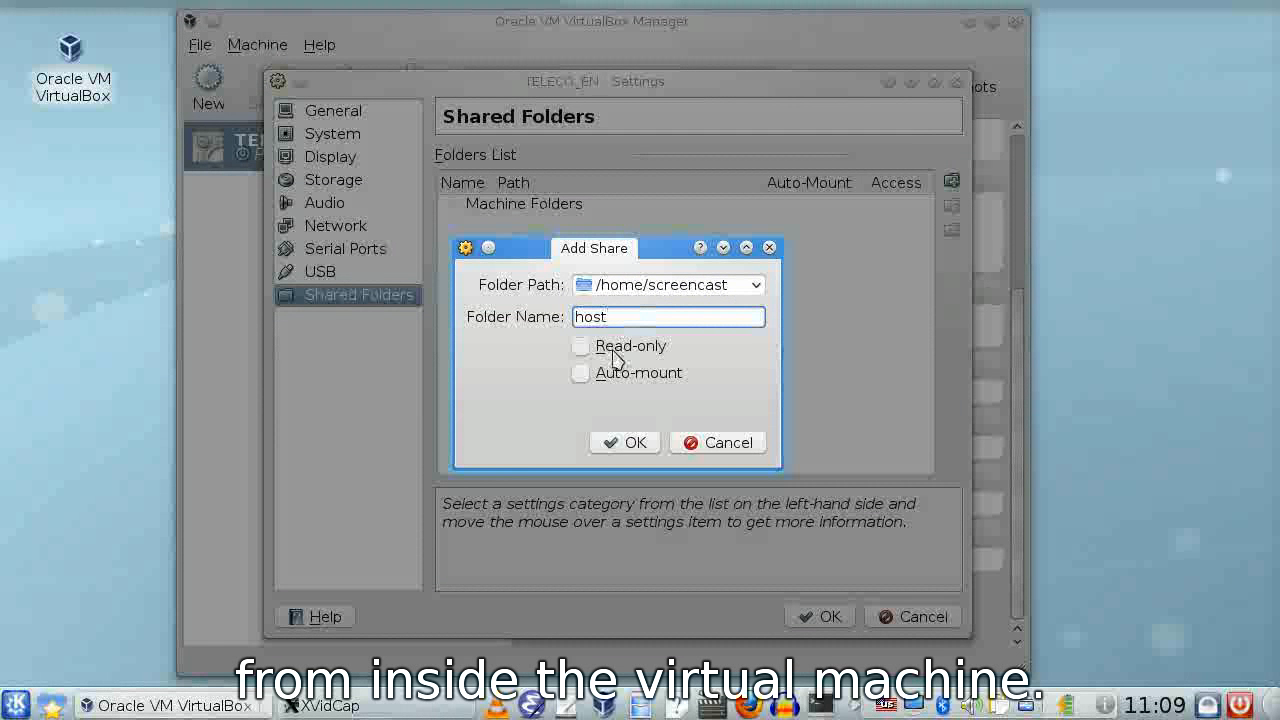
mouse_move(580, 374)
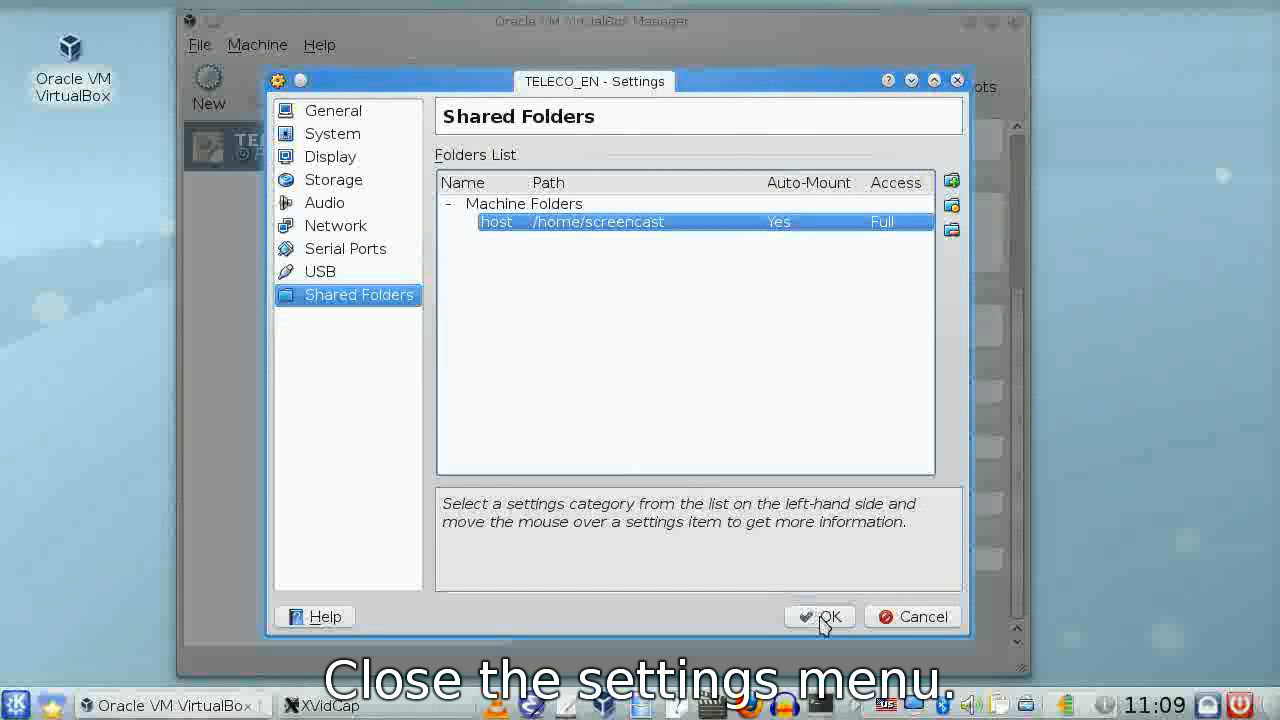
Save the settings and check the summary lists one shared folder.
left_click(820, 616)
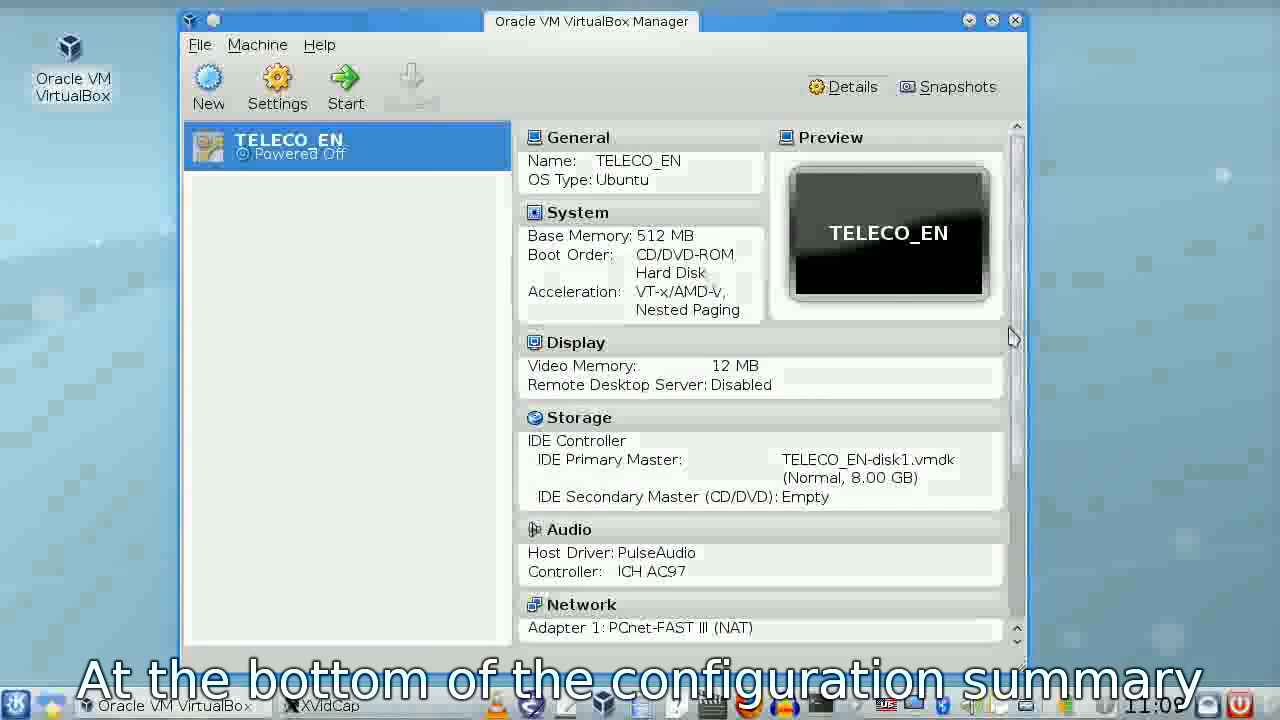
scroll("down", 3)
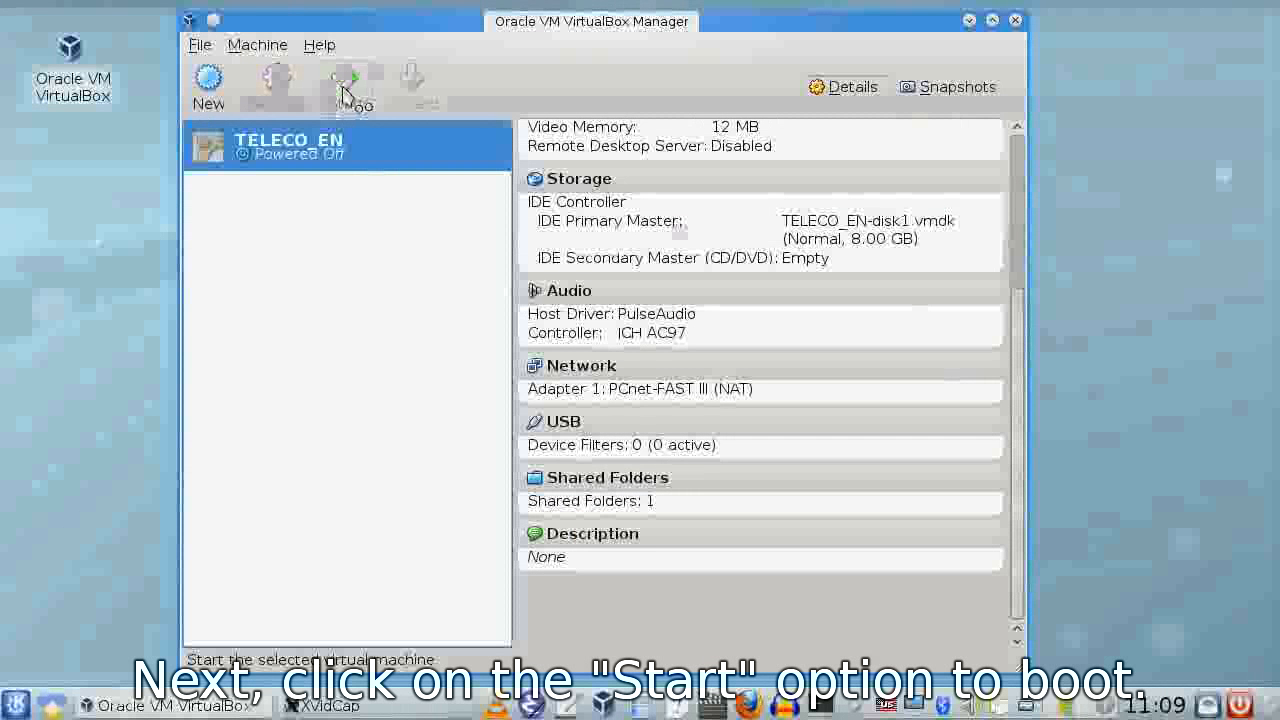
Boot TELECO_EN and view the sf_host share with ADA, AS, Desktop, Documents in Dolphin.
left_click(348, 84)
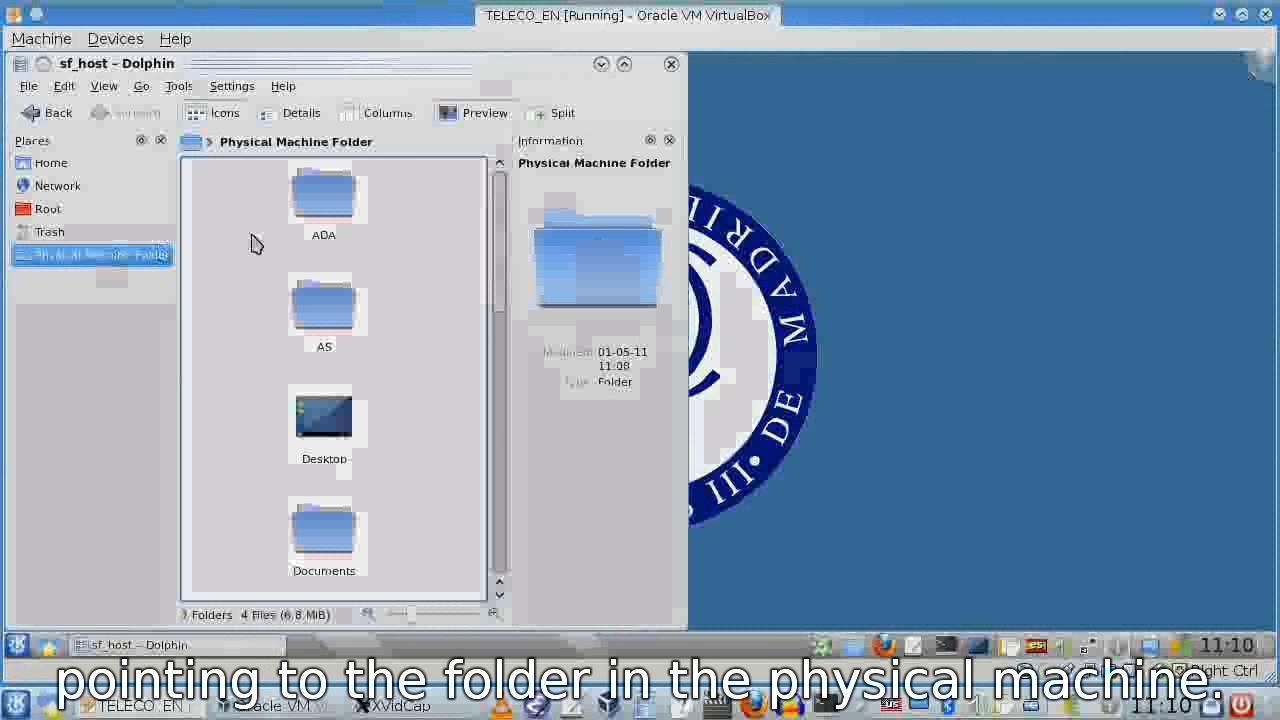
scroll("down", 3)
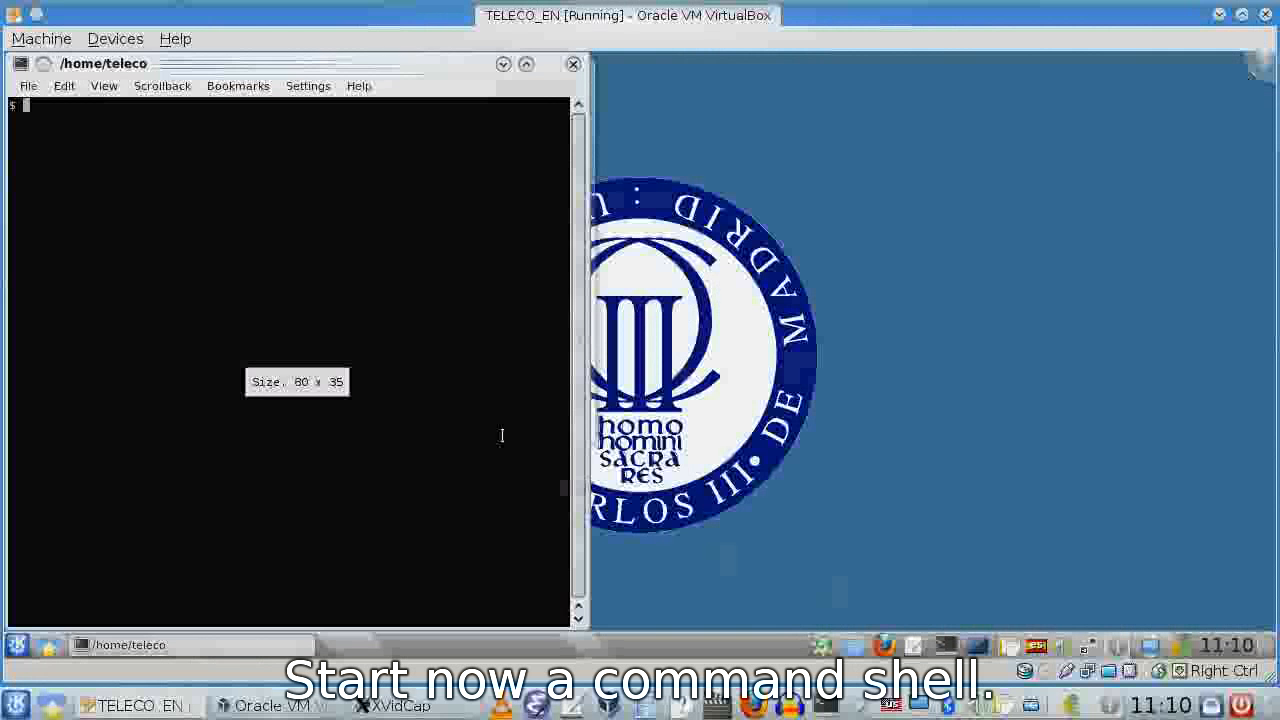
Run df and ls in Konsole to confirm host is mounted at /media/sf_host.
type("df")
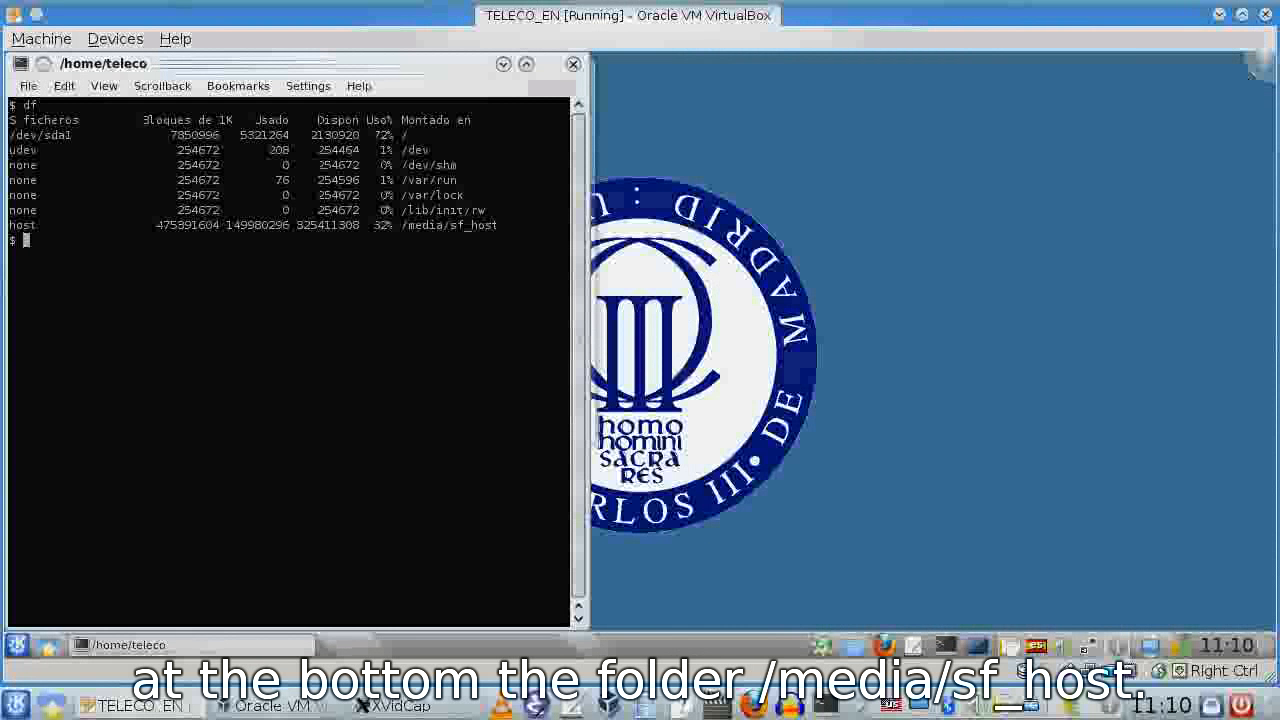
type("ls -")
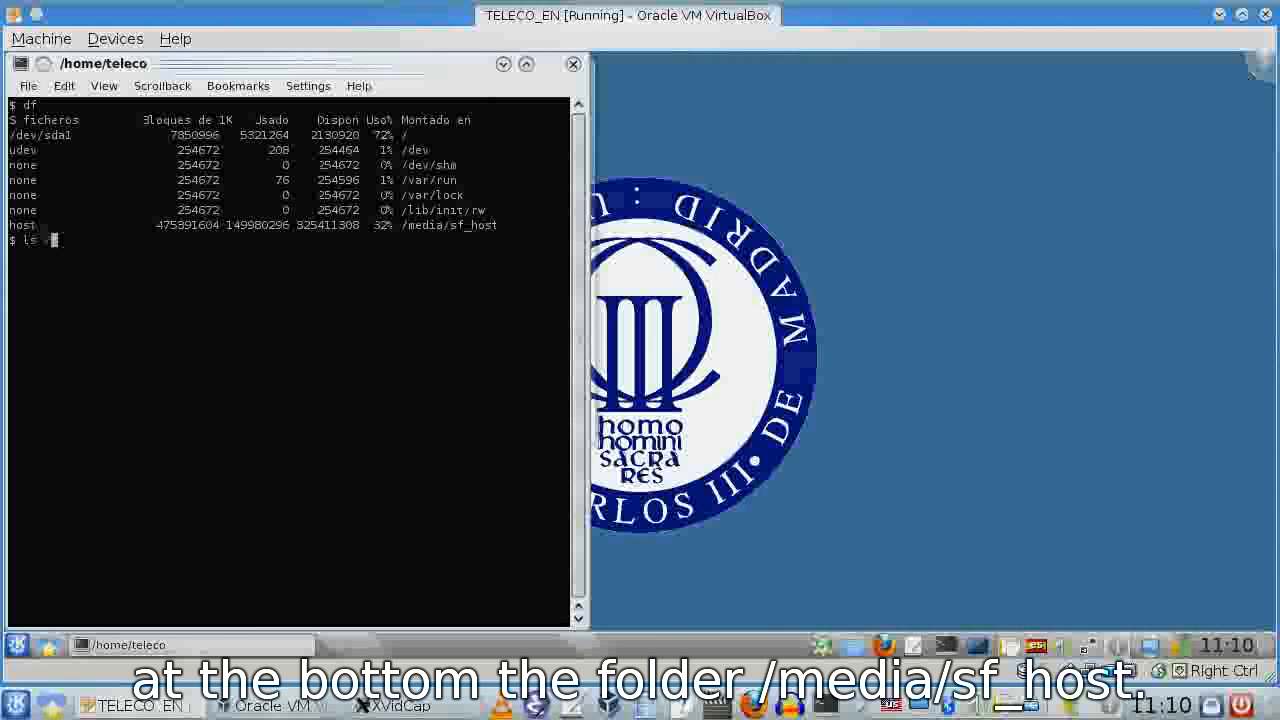